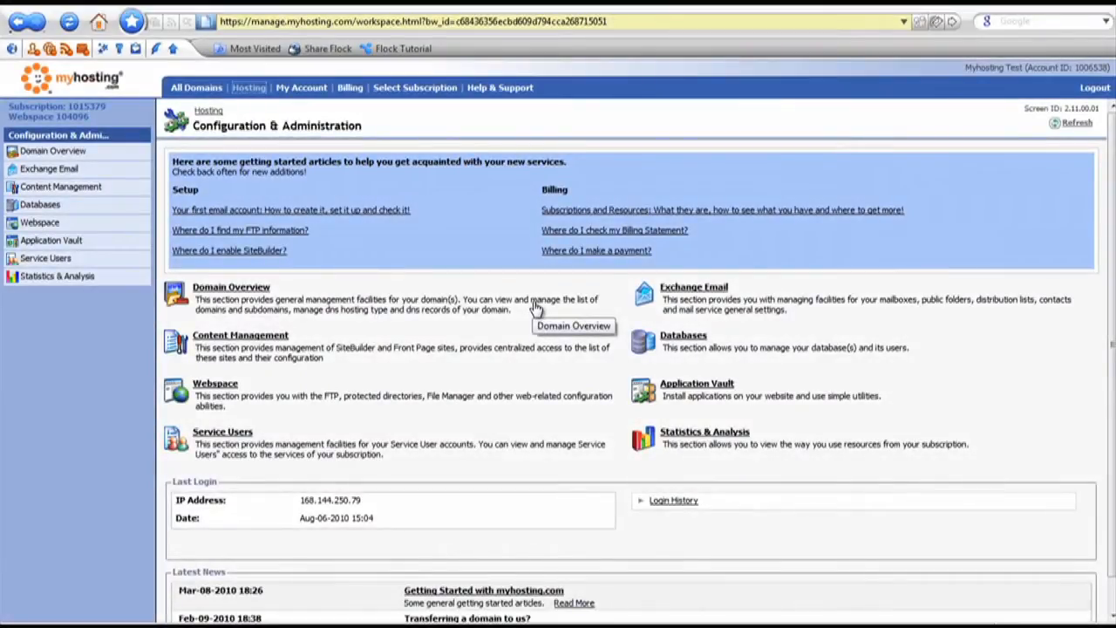
mouse_move(330, 338)
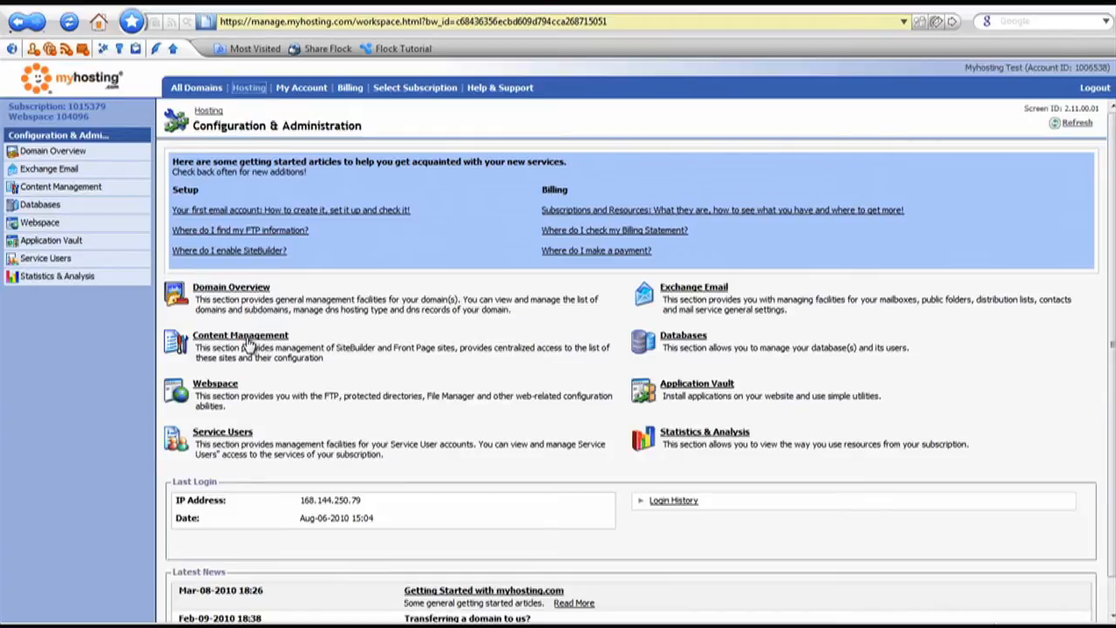
mouse_move(283, 160)
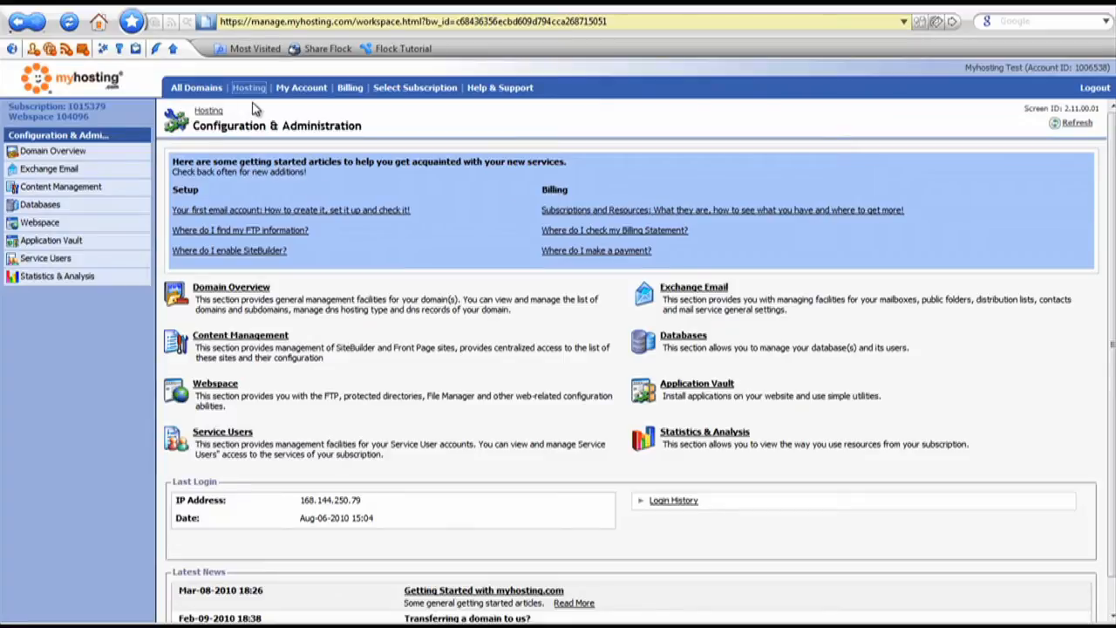
mouse_move(532, 425)
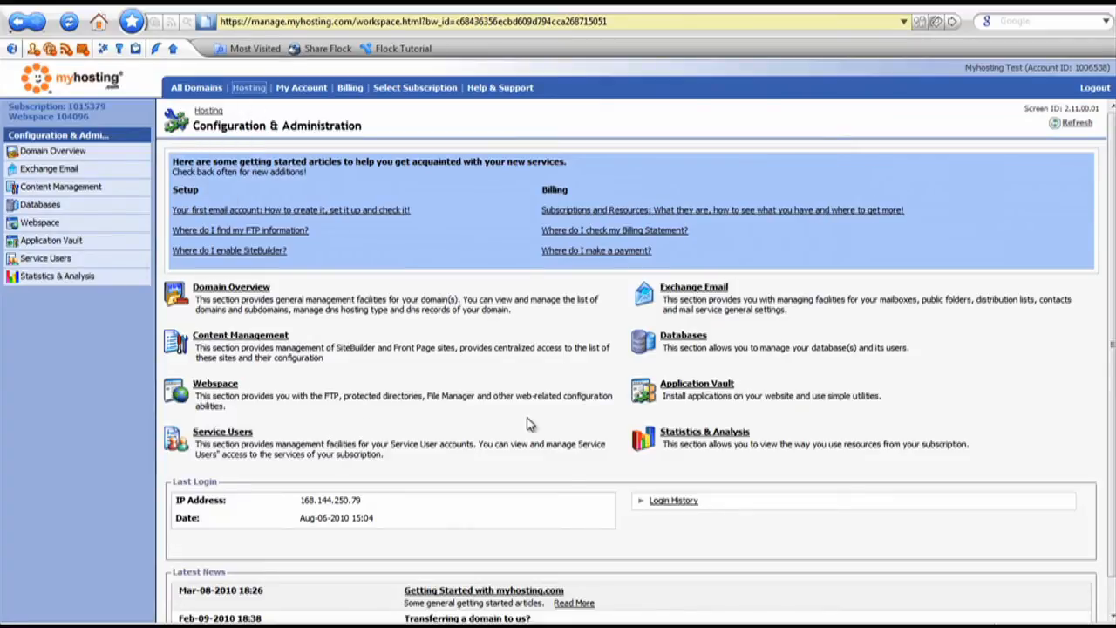
mouse_move(225, 345)
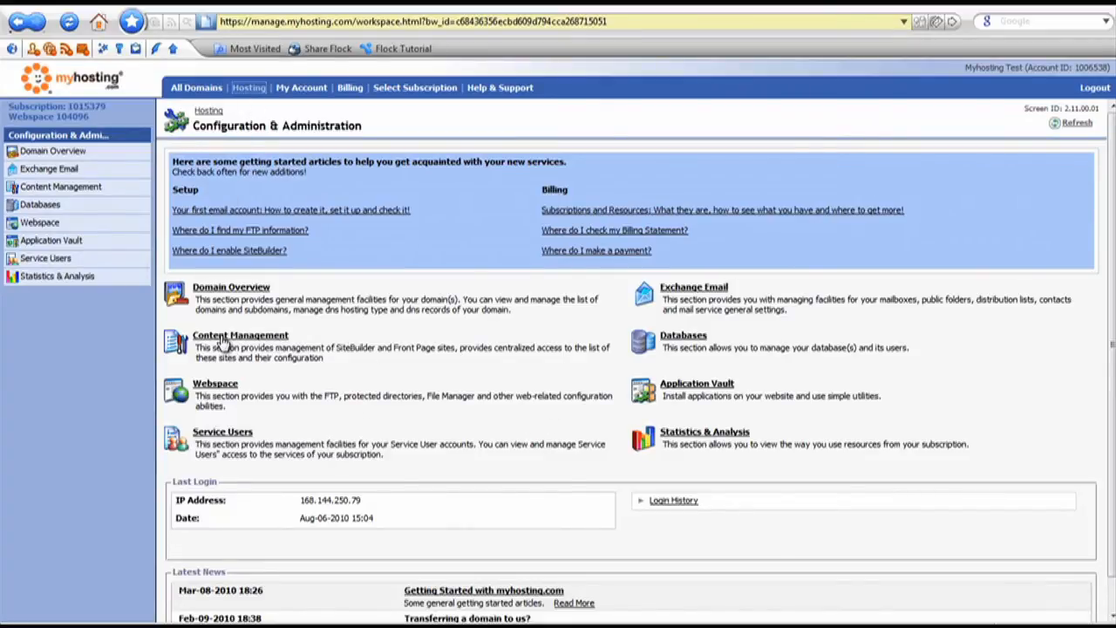
Go to the Content Management section from Configuration & Administration
click(241, 335)
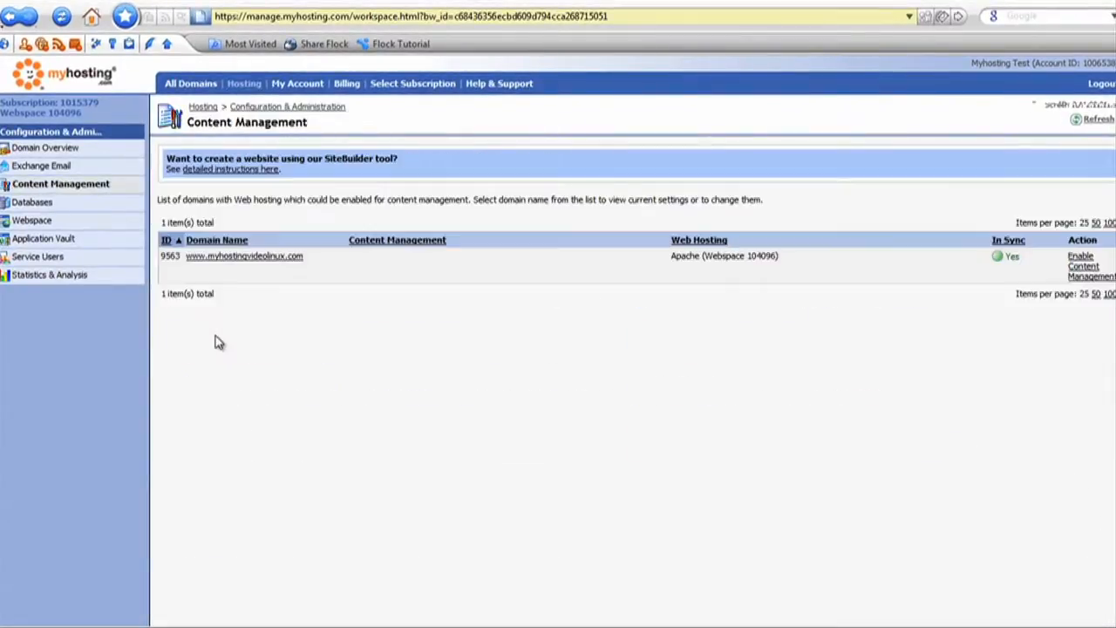
mouse_move(195, 269)
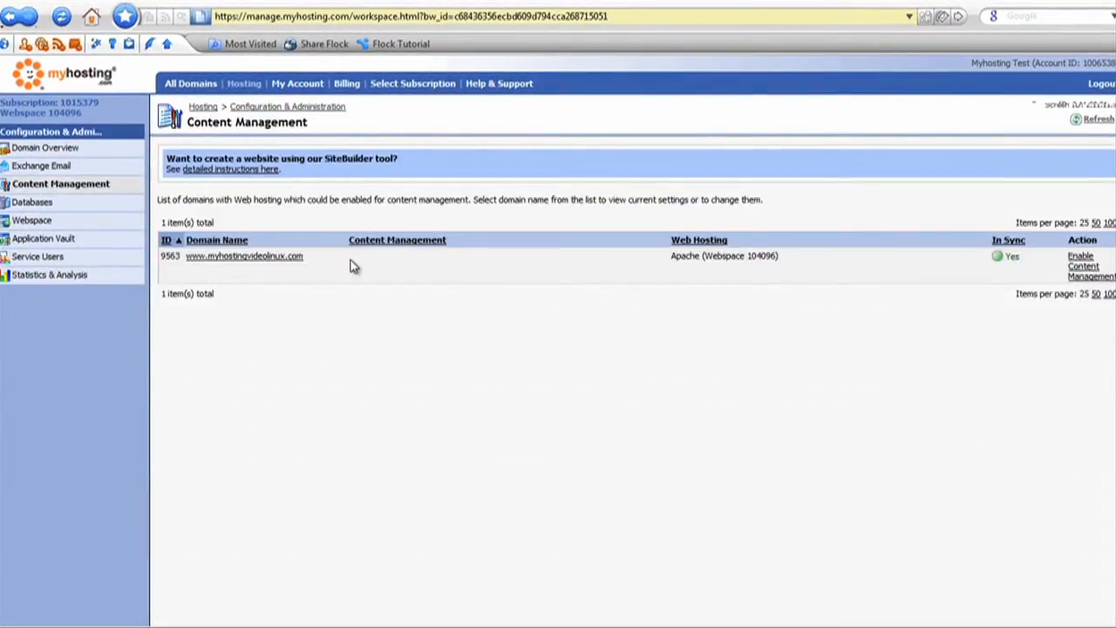
mouse_move(1073, 277)
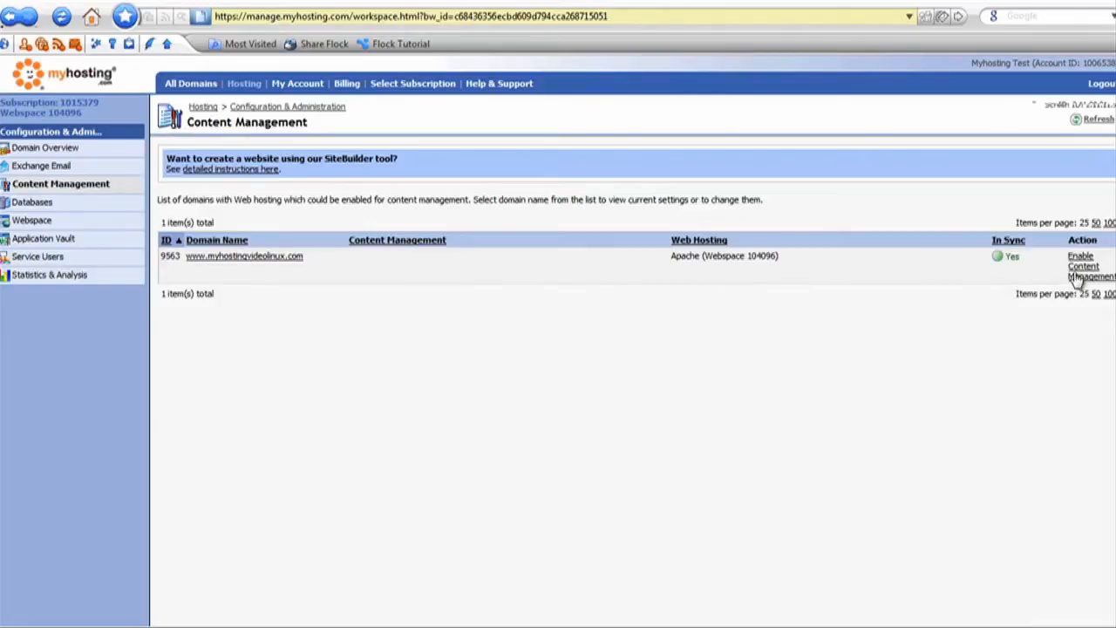
Start enabling content management for the myhostingvideolinux.com domain
click(1088, 265)
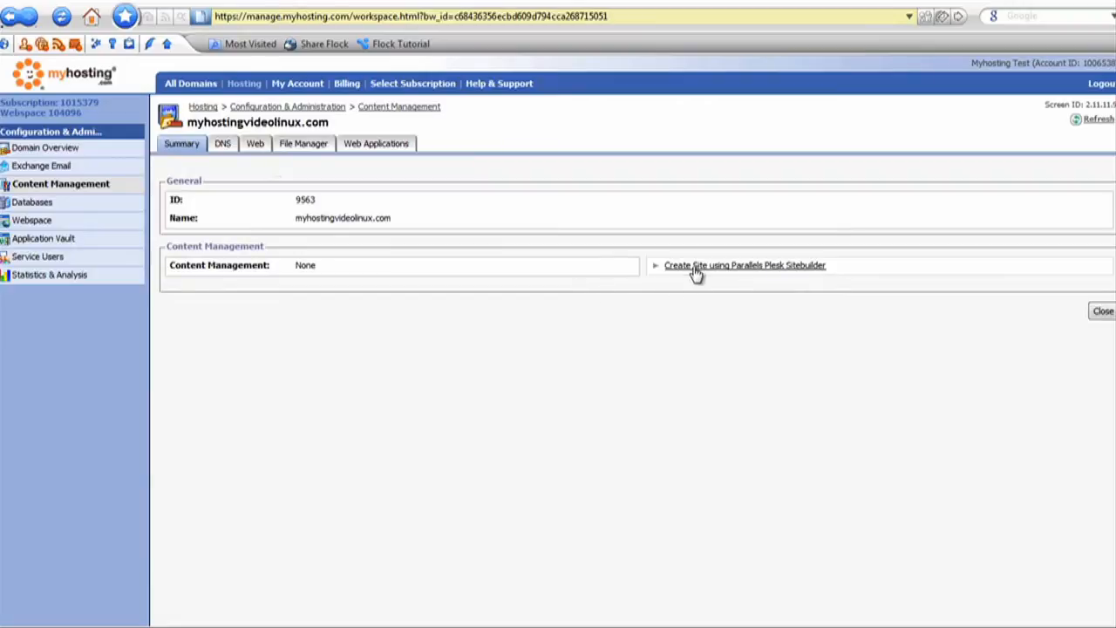
mouse_move(764, 278)
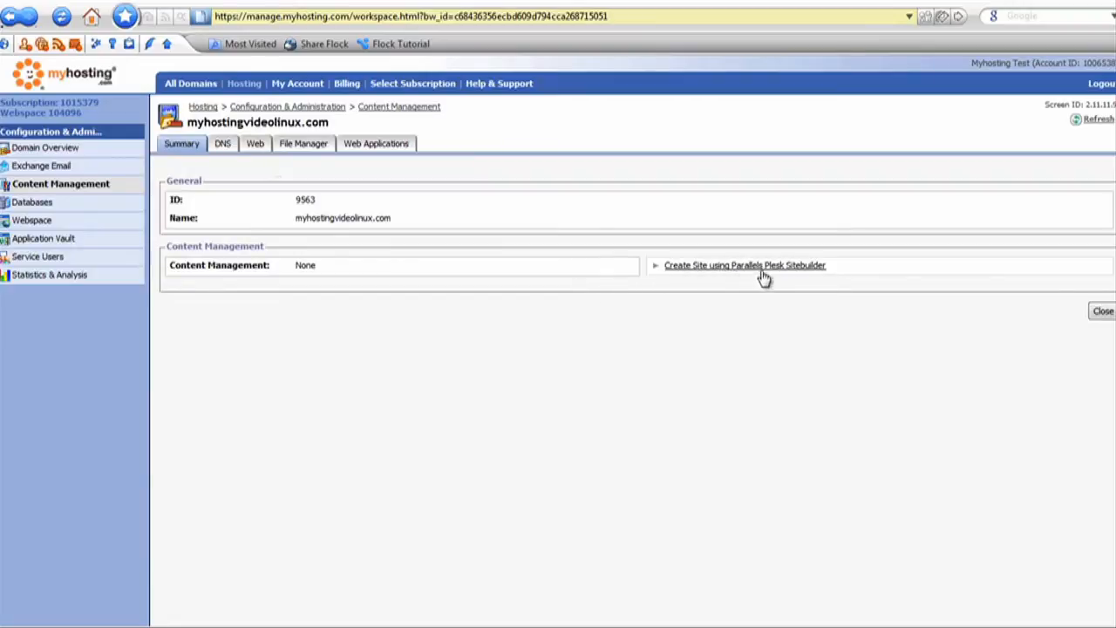
Choose 'Create Site using Parallels Plesk Sitebuilder' to replace content management None
click(745, 265)
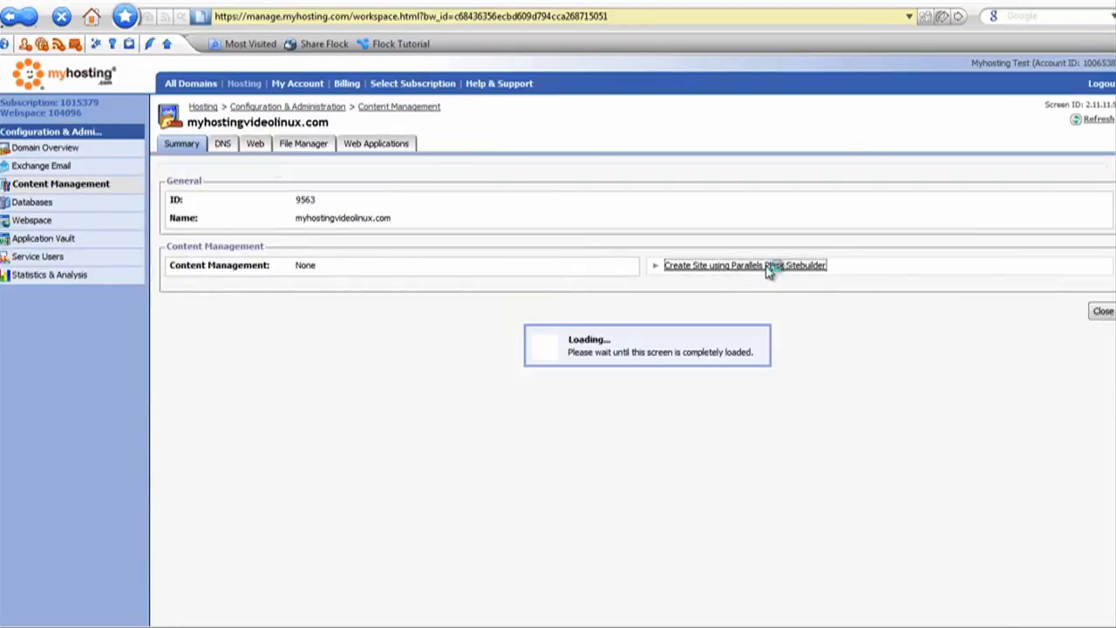
click(743, 265)
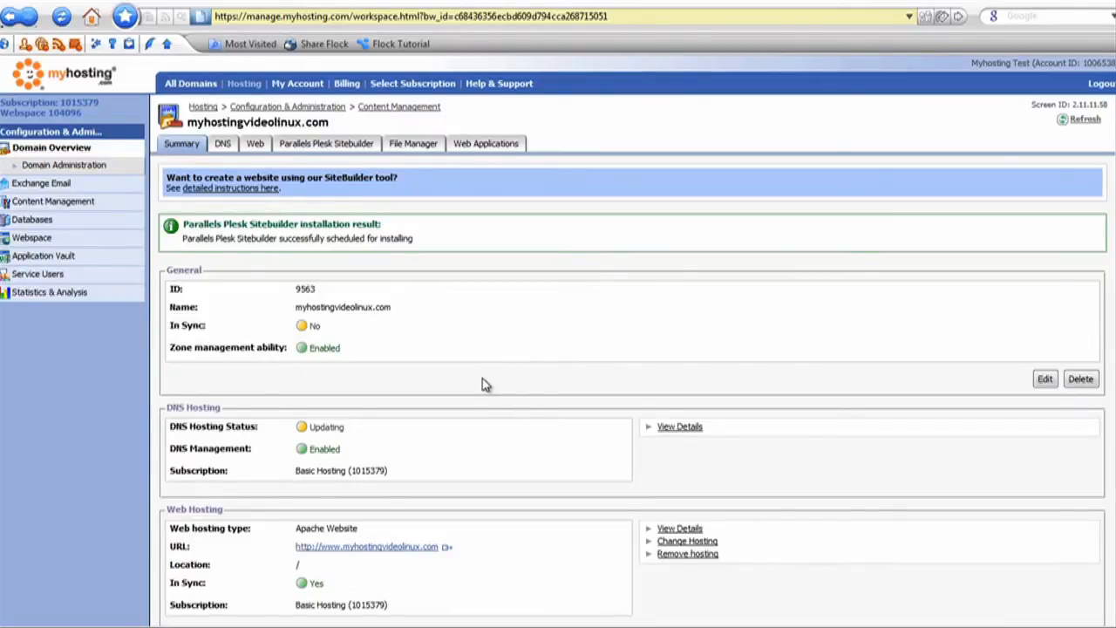
Check the Creating state, return to All Domains and reopen myhostingvideolinux.com to see Sitebuilder Ready
scroll(down, 3)
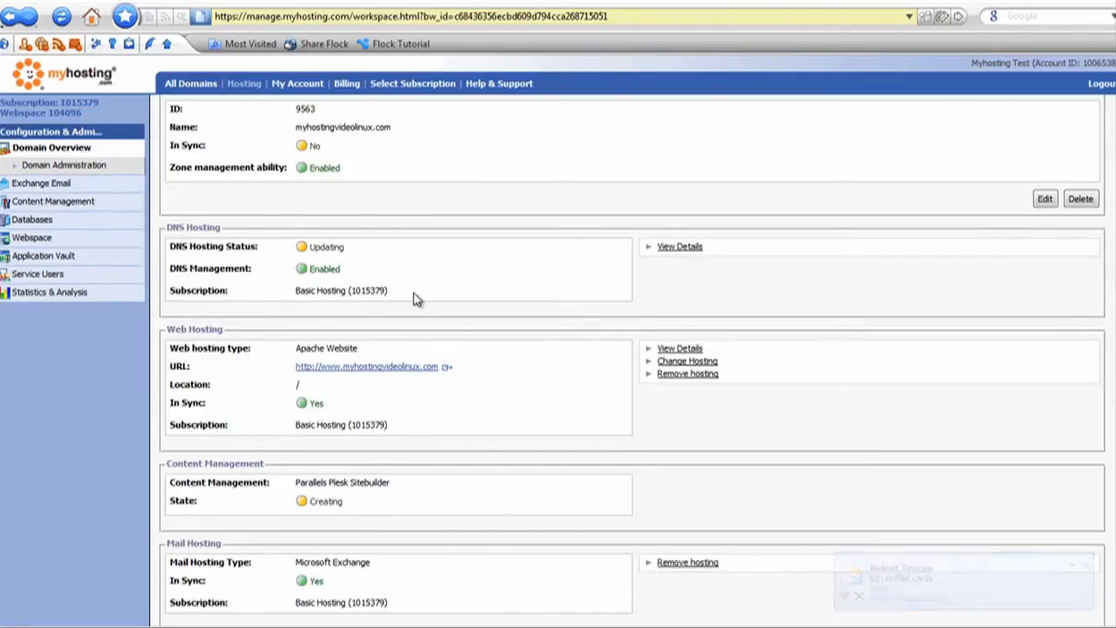
click(190, 84)
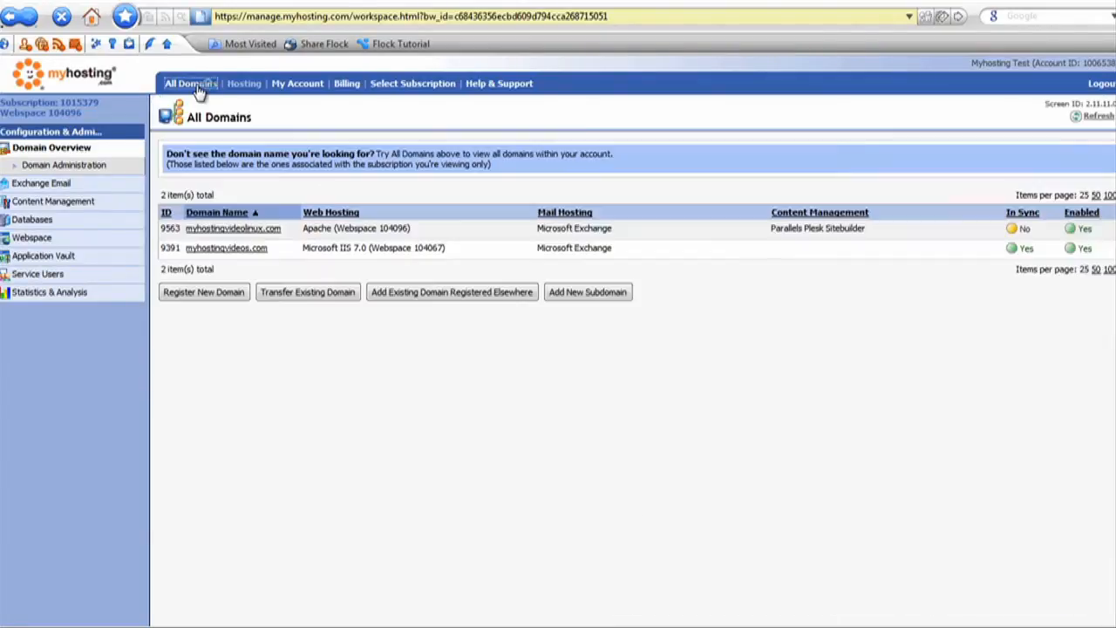
click(190, 83)
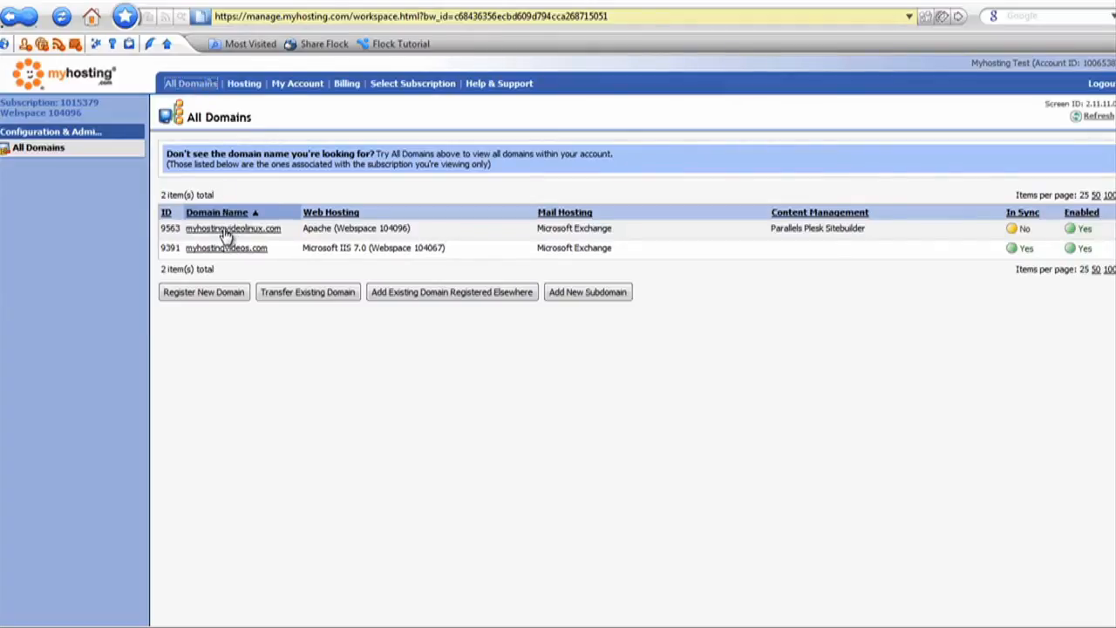
click(232, 226)
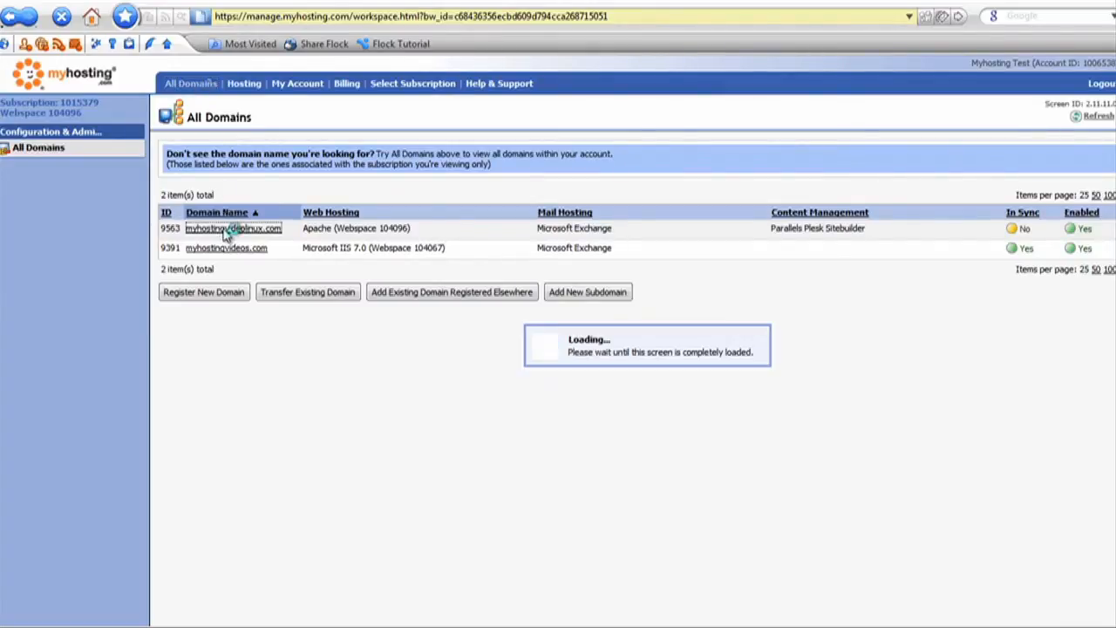
click(234, 227)
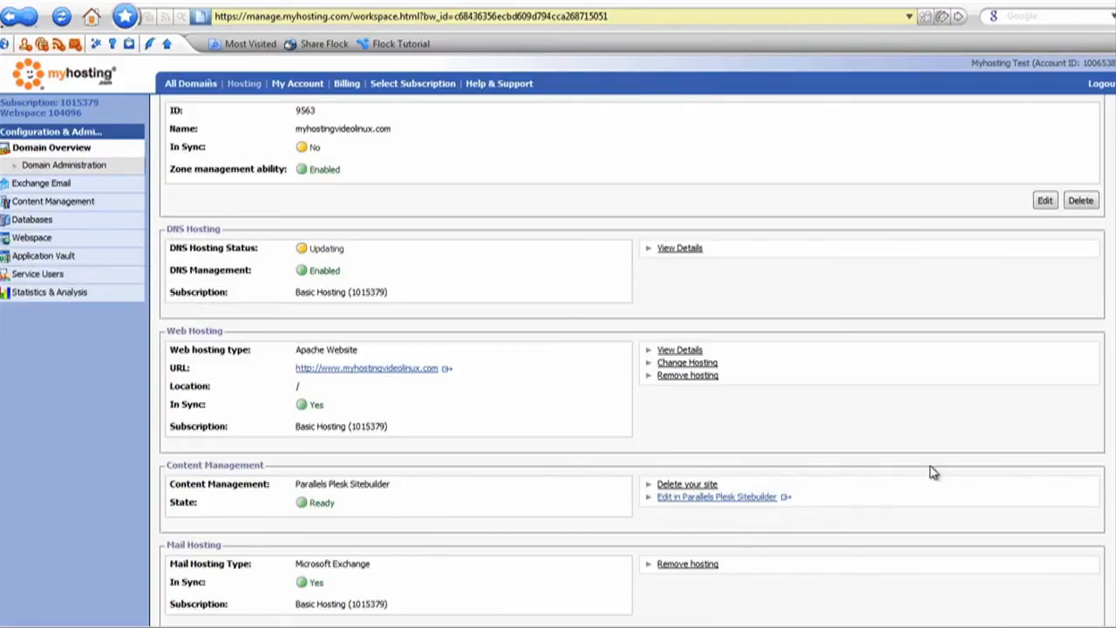
mouse_move(866, 375)
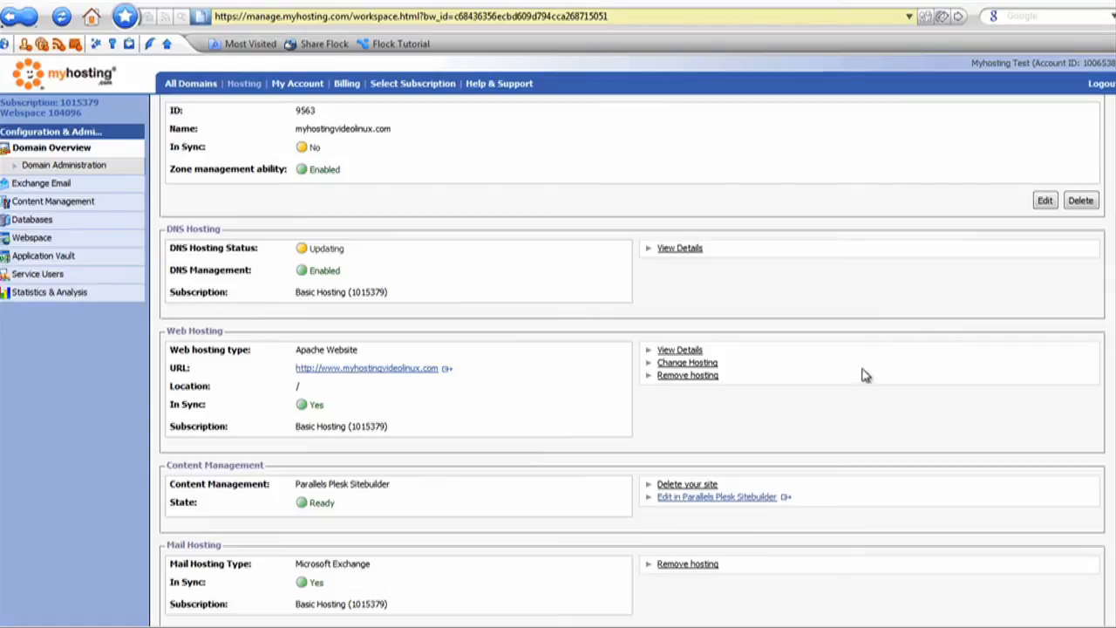
mouse_move(767, 433)
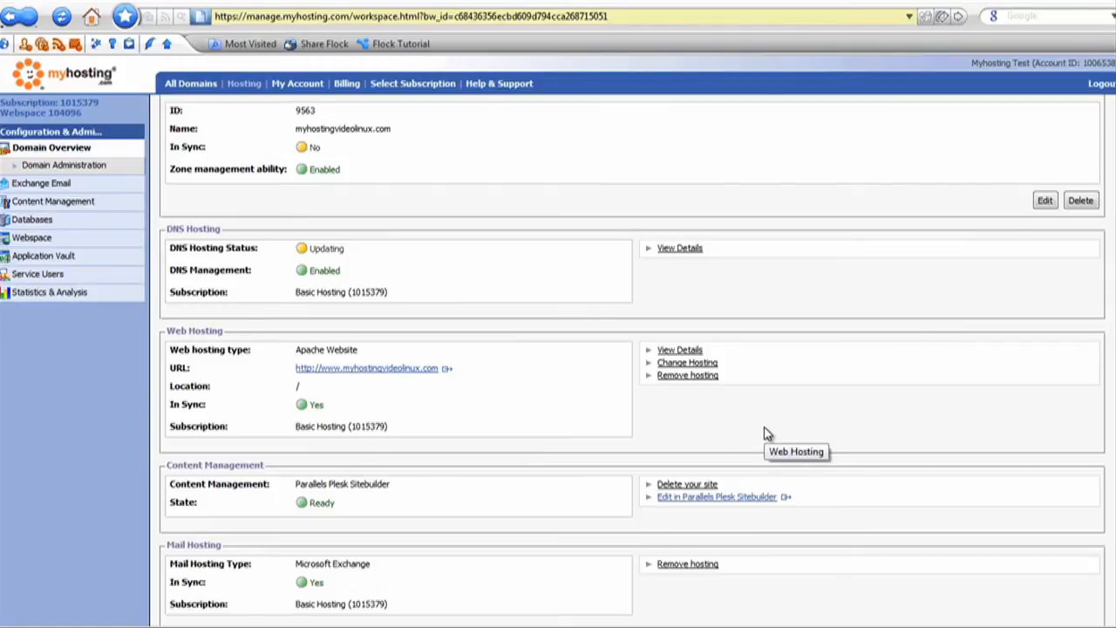